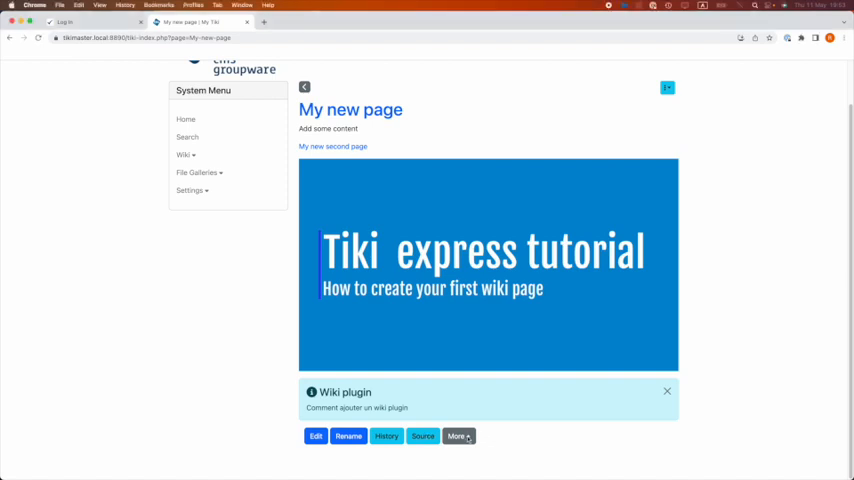
# Reveal the Remove and Permissions actions under More, then open My new page for editing
pyautogui.click(457, 435)
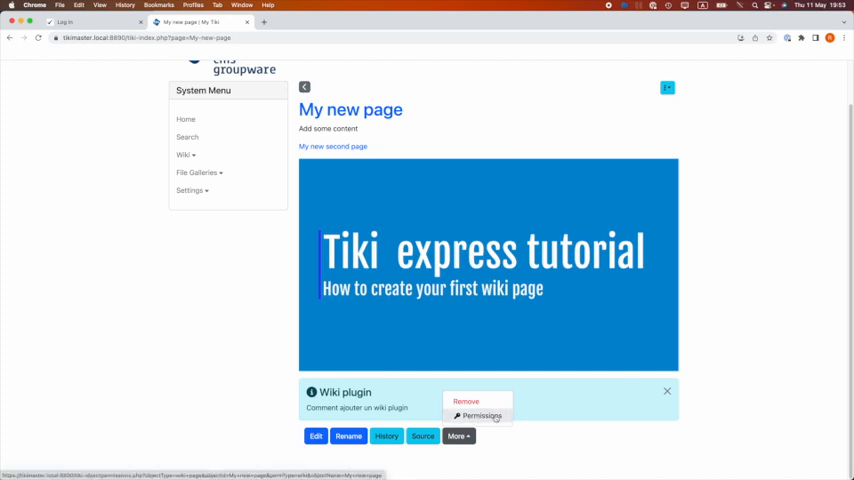
pyautogui.moveTo(360, 448)
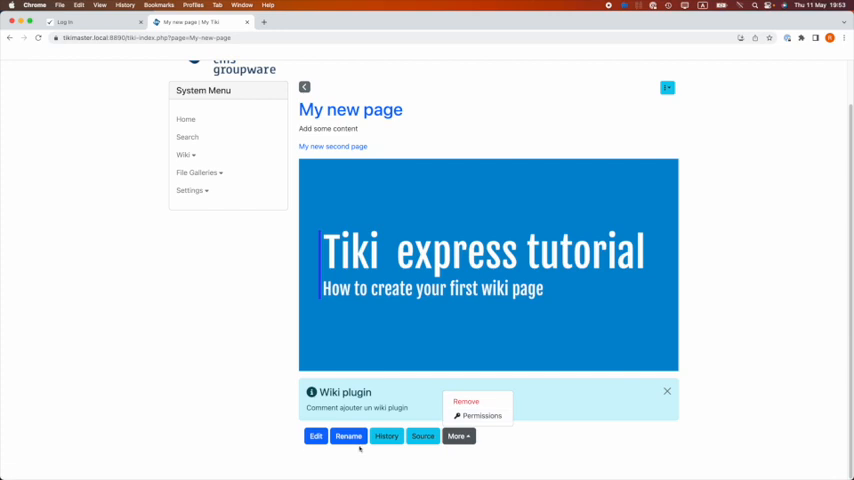
pyautogui.click(315, 435)
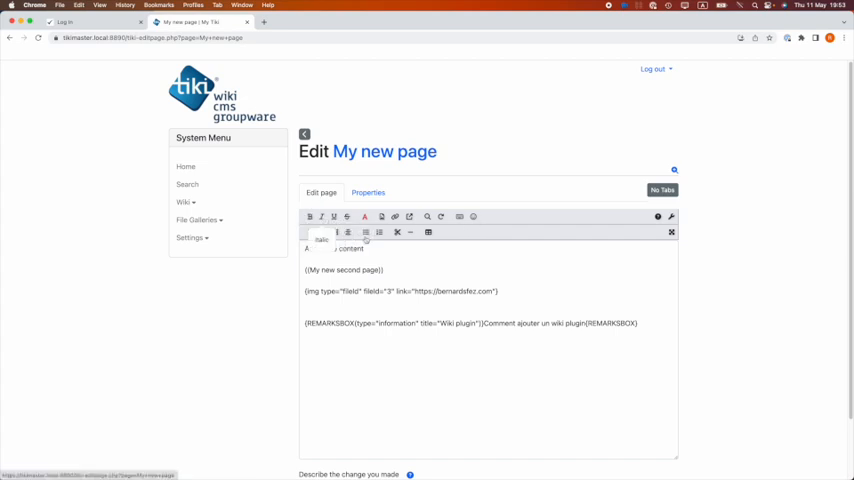
# Enter 'Demo of the wiki page' as the change description for My new page
pyautogui.scroll(-3)
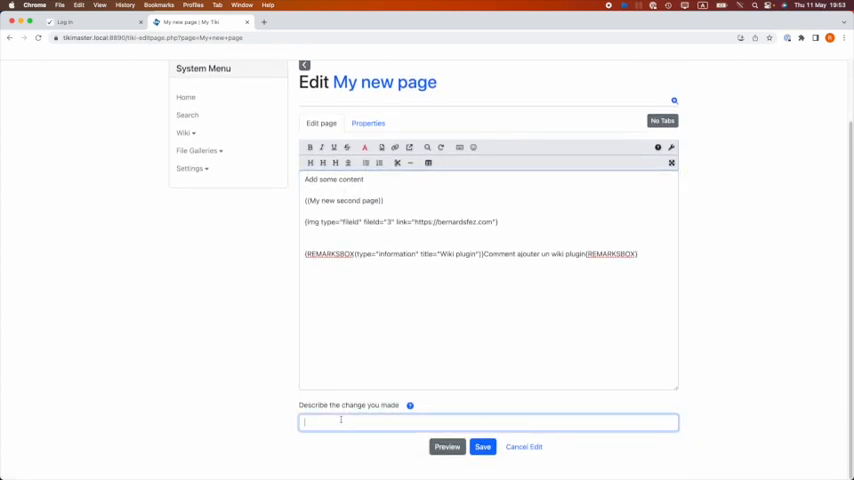
pyautogui.write('Demo of the wiki page')
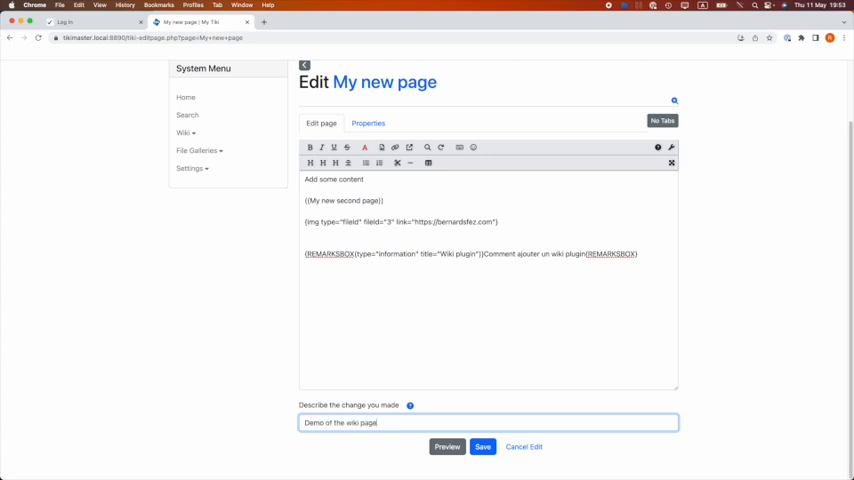
pyautogui.moveTo(433, 422)
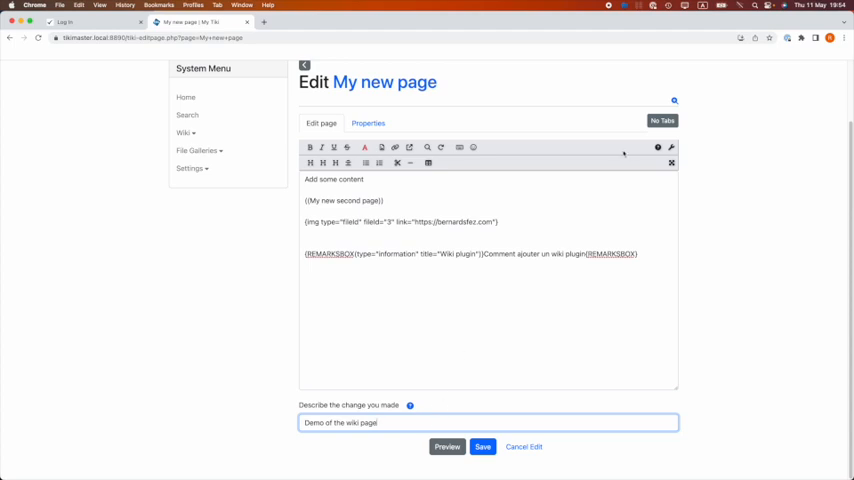
pyautogui.moveTo(658, 147)
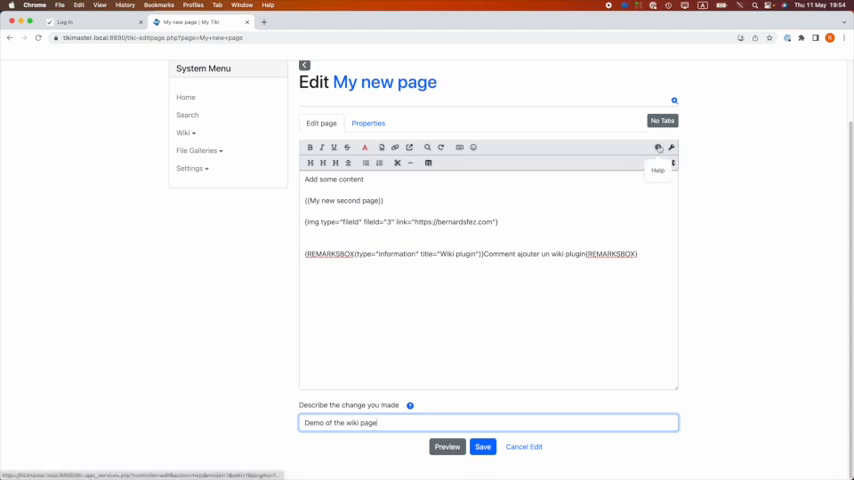
pyautogui.click(658, 147)
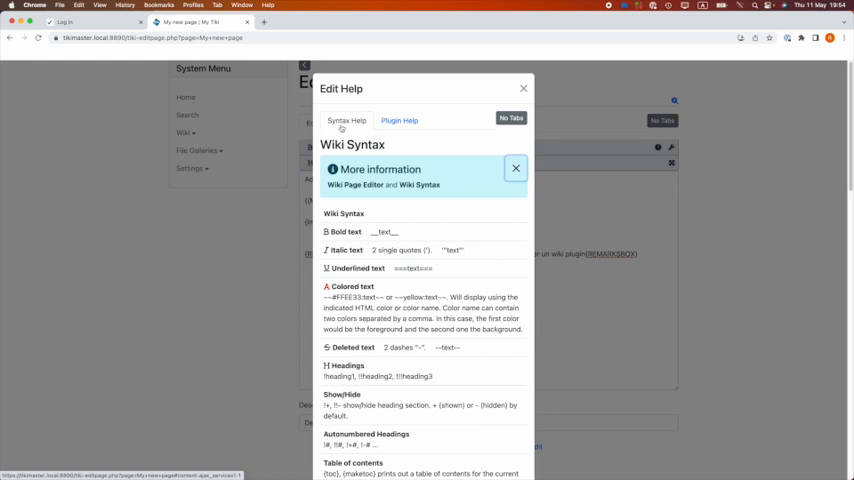
pyautogui.click(399, 120)
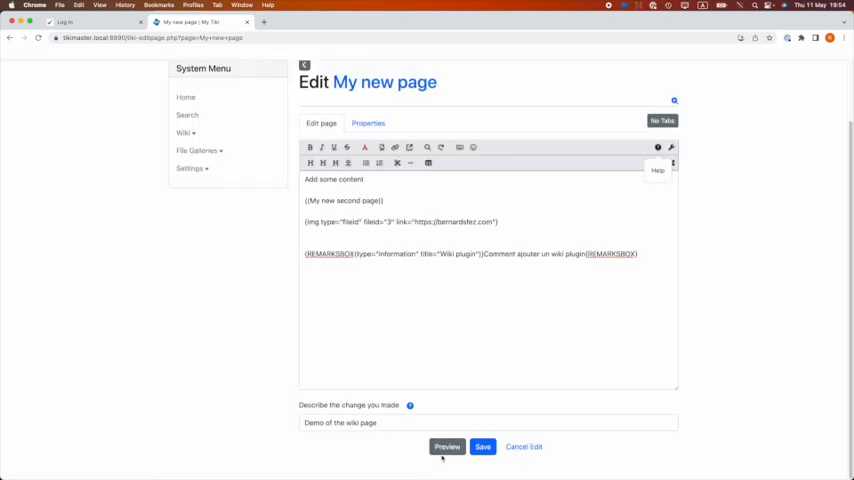
# Cancel the edit without saving, returning to the rendered My new page
pyautogui.click(482, 446)
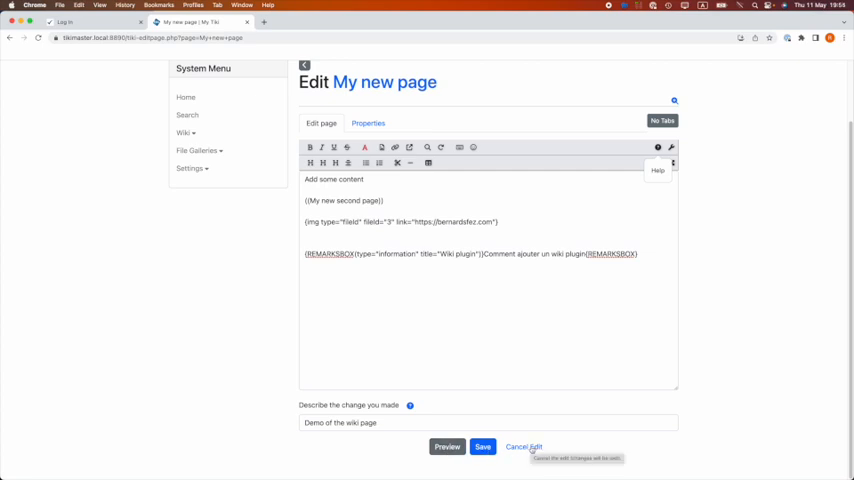
pyautogui.click(482, 446)
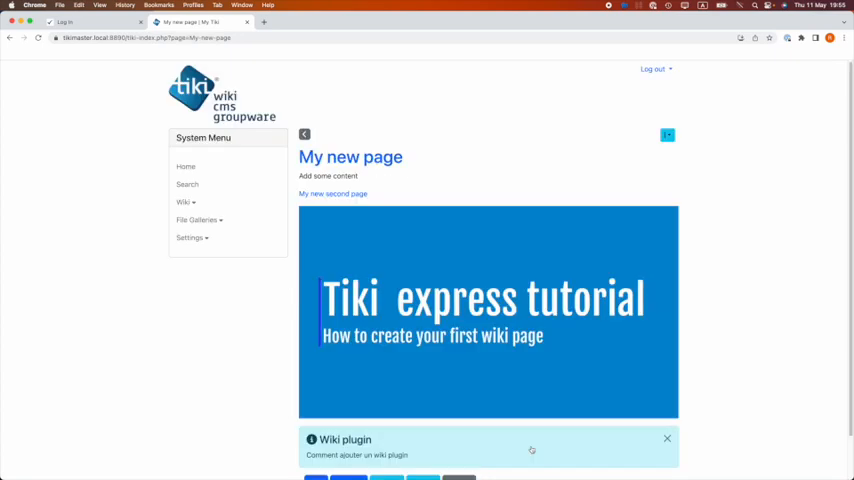